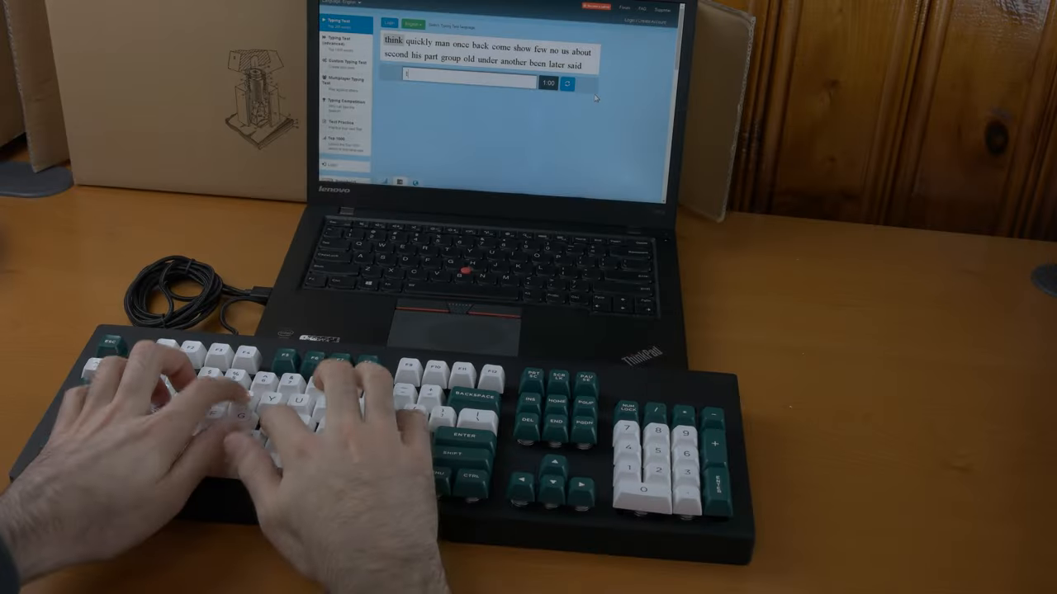
- Continue the typing test by entering the words 'quickly' and 'text' on the xwhatsit keyboard
text(quickly)
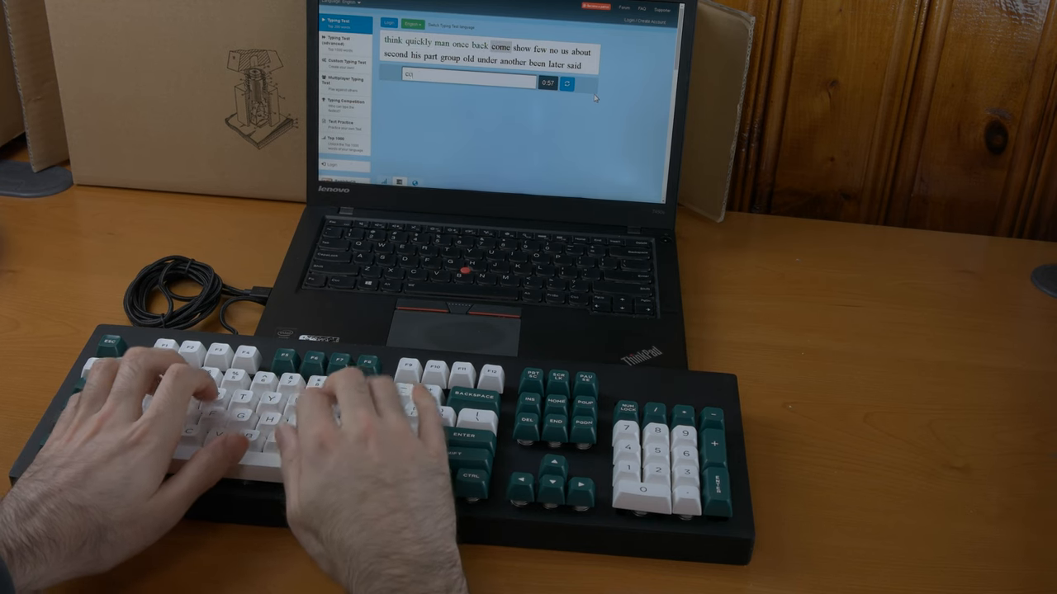
text(text)
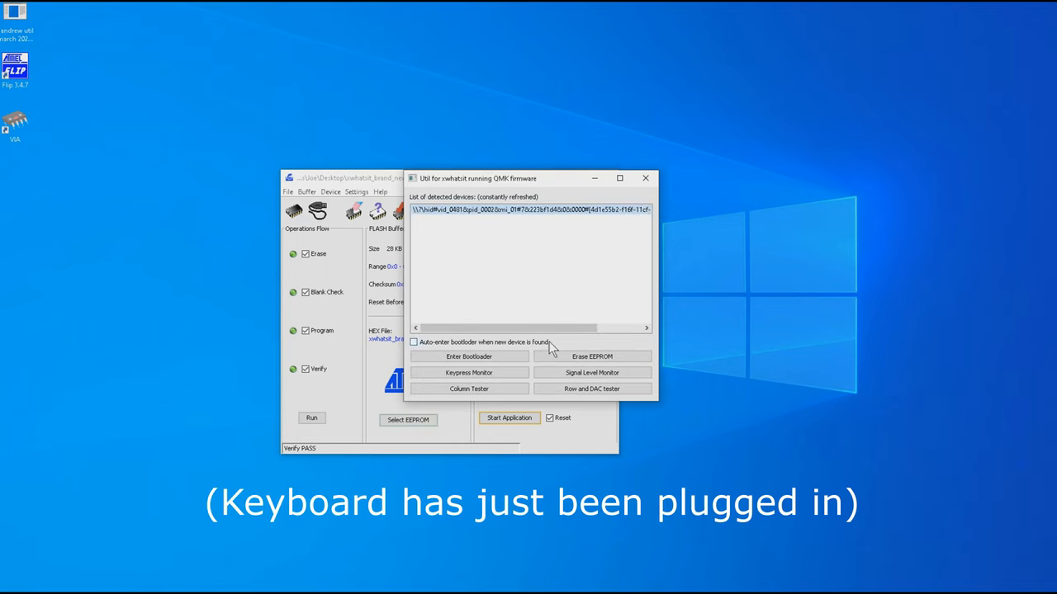
click(592, 373)
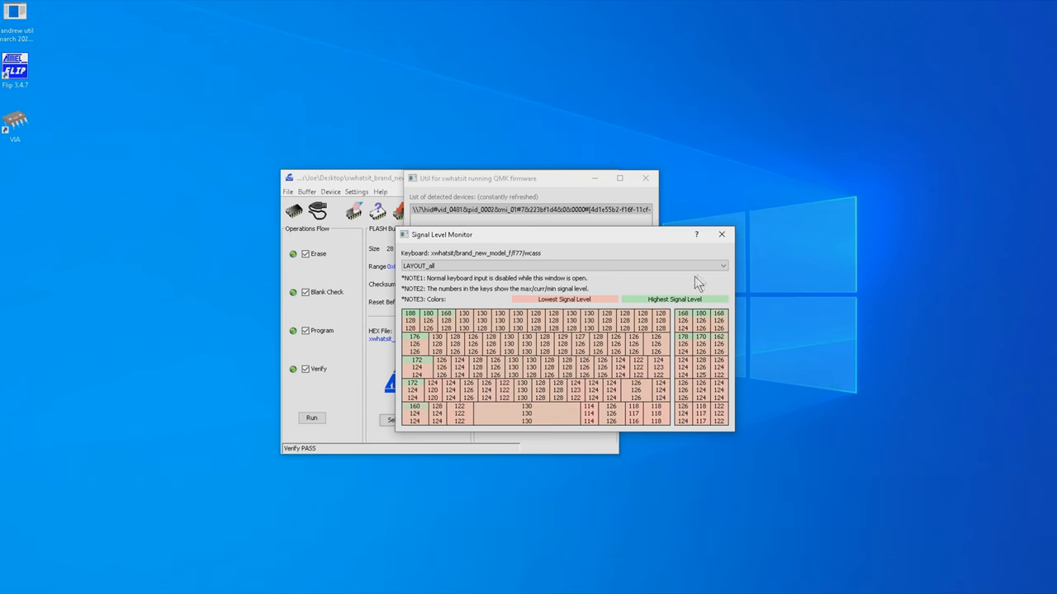
click(722, 234)
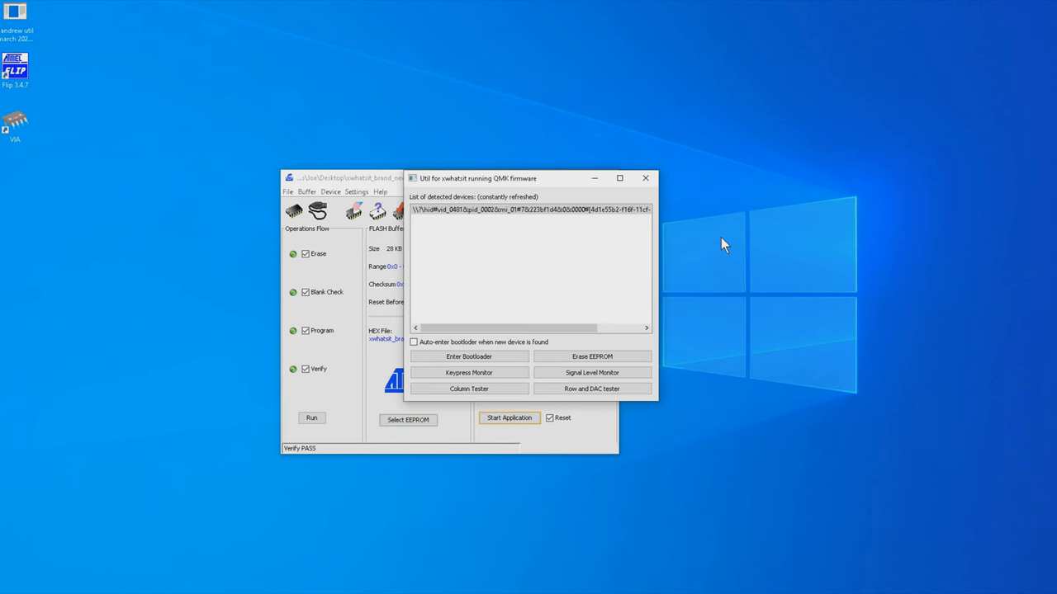